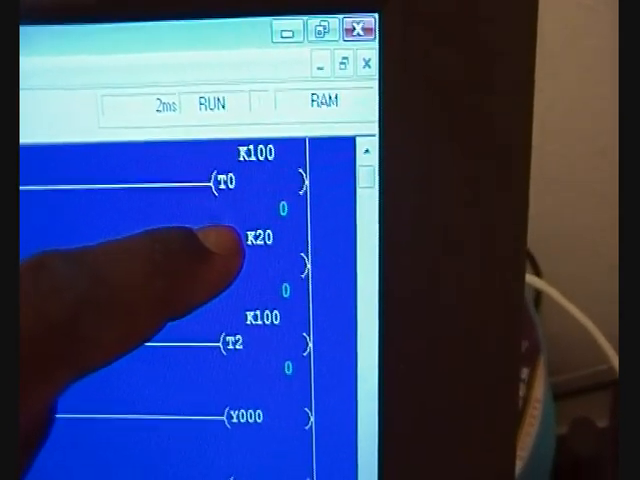
pyautogui.scroll(-3)
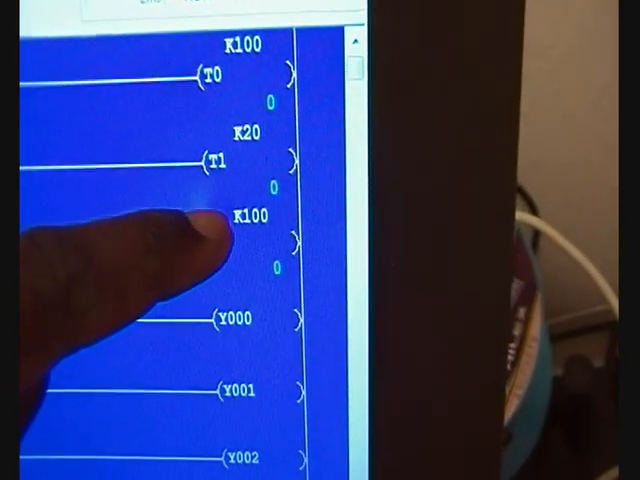